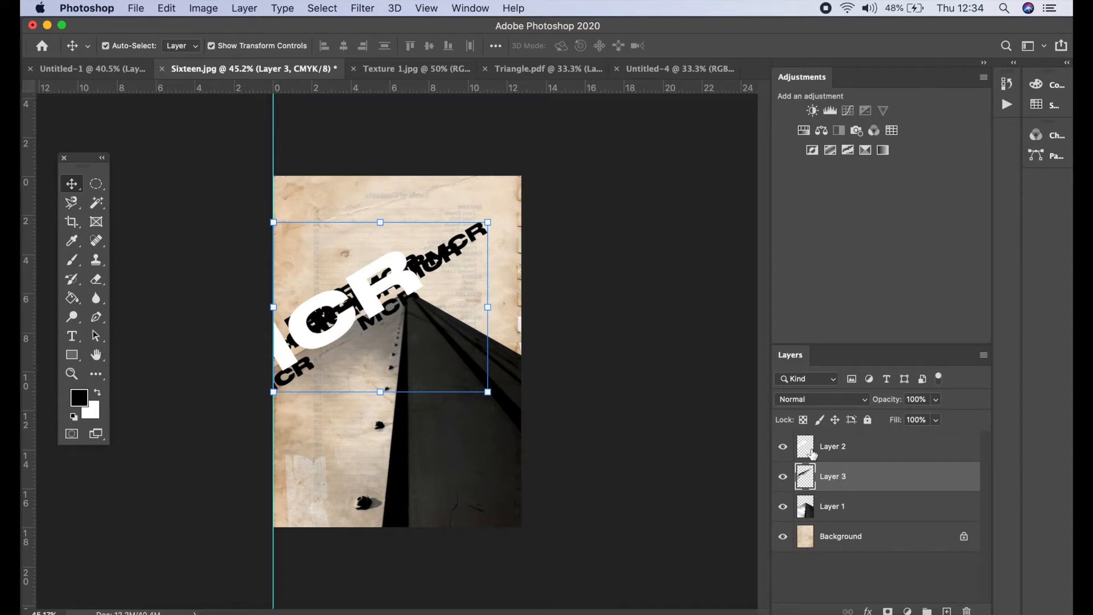
Select Layer 2 in the Layers panel, replacing Layer 3 as the active layer.
click(832, 446)
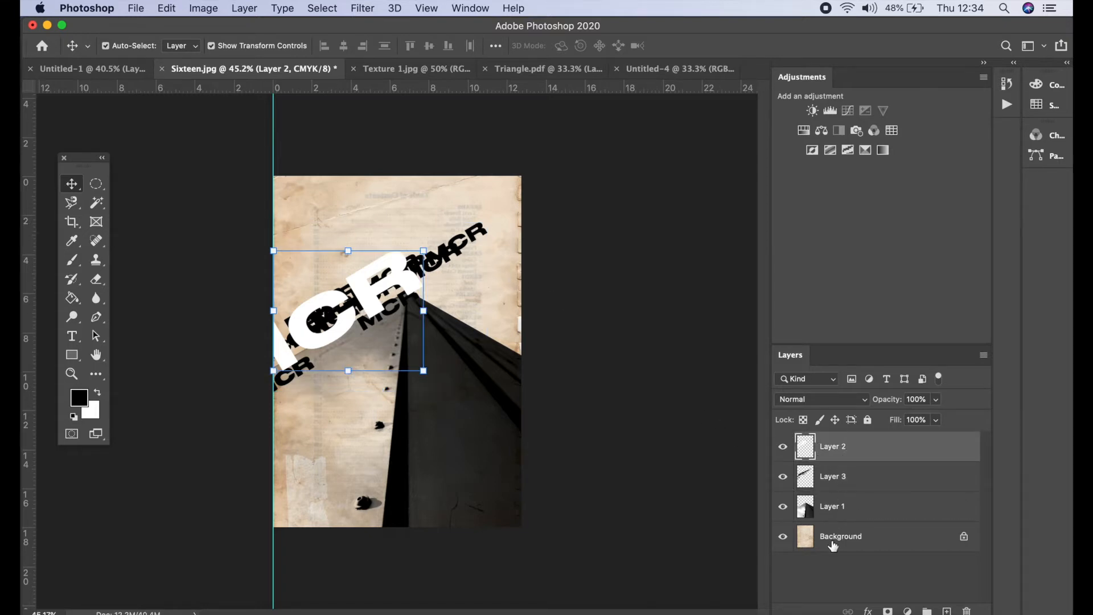
mouse_move(243, 5)
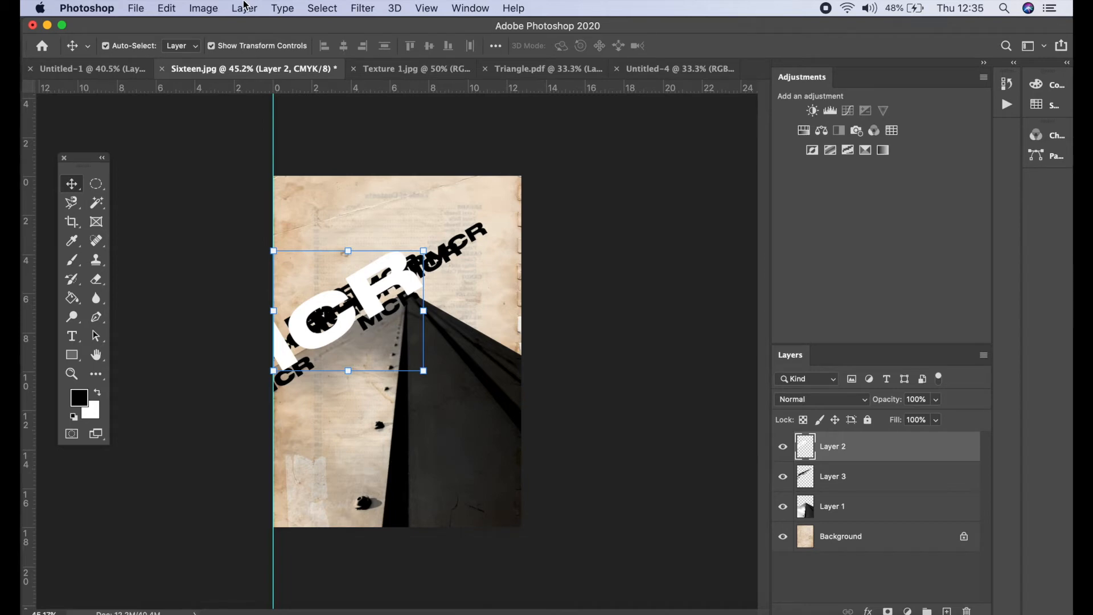
Flatten the MCR text, tower and paper texture layers via Layer > Flatten Image.
click(244, 7)
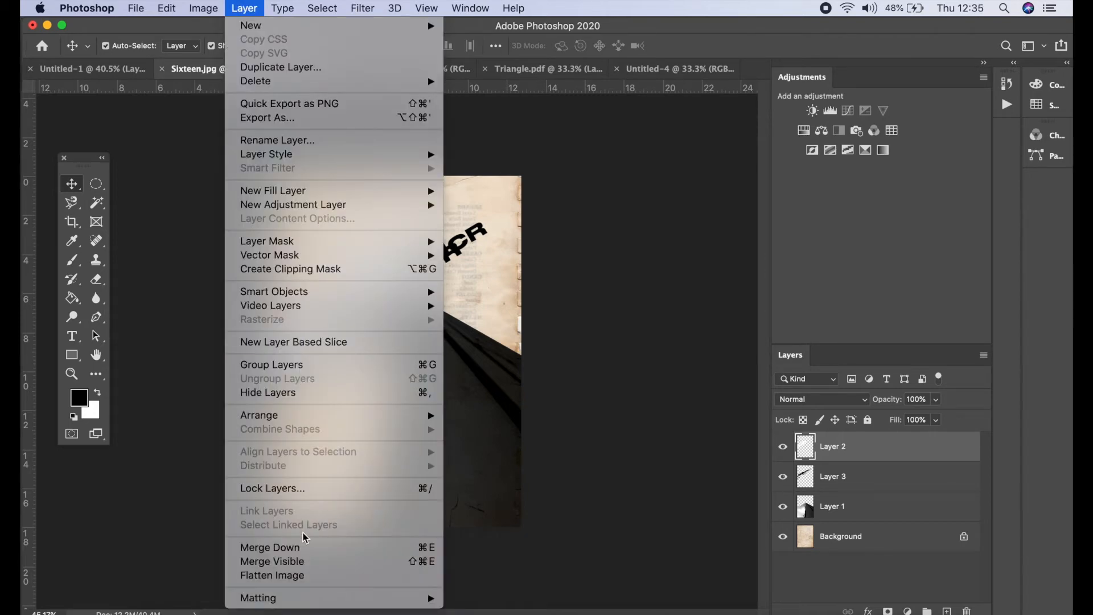
click(272, 575)
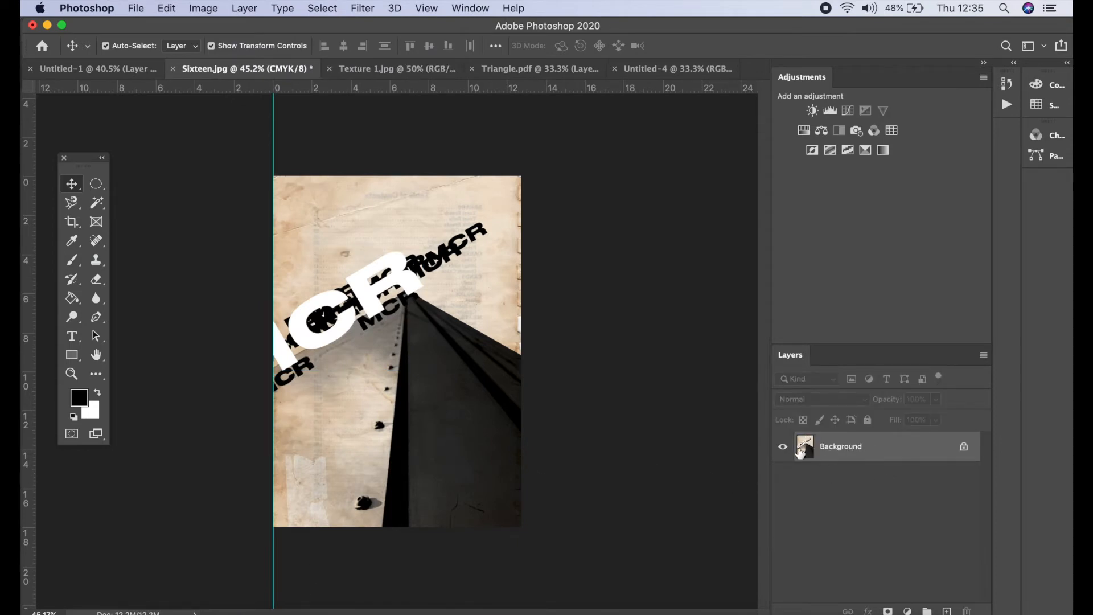
mouse_move(804, 446)
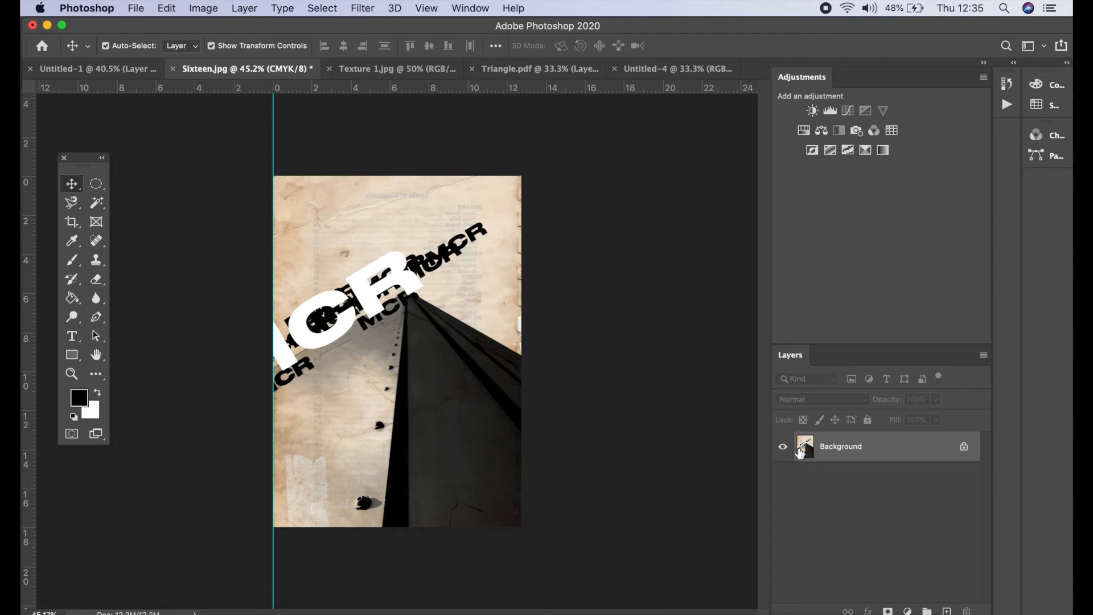
mouse_move(869, 454)
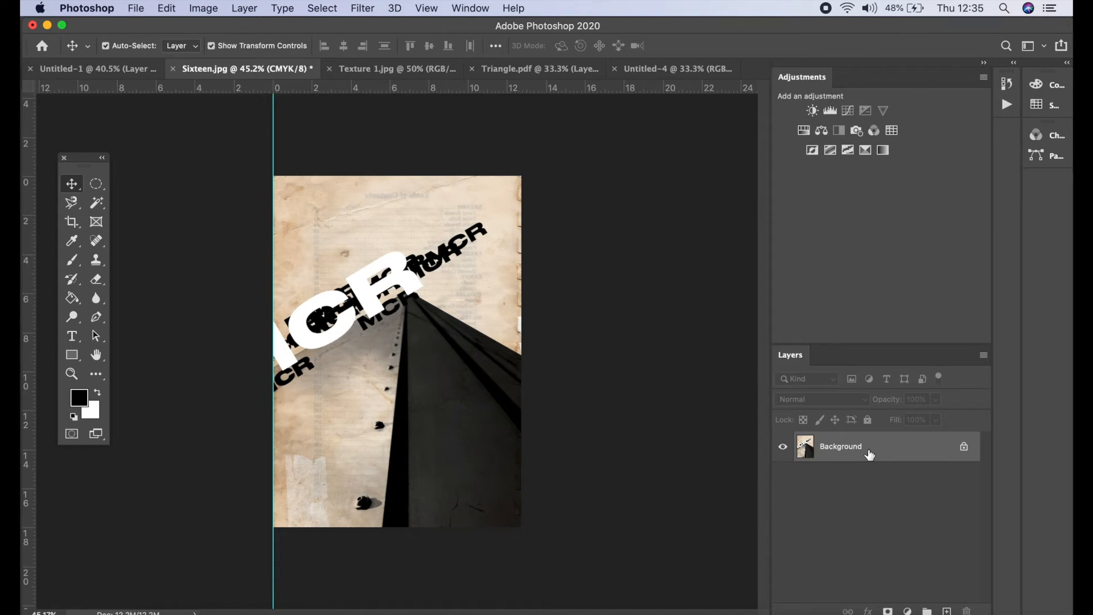
mouse_move(137, 8)
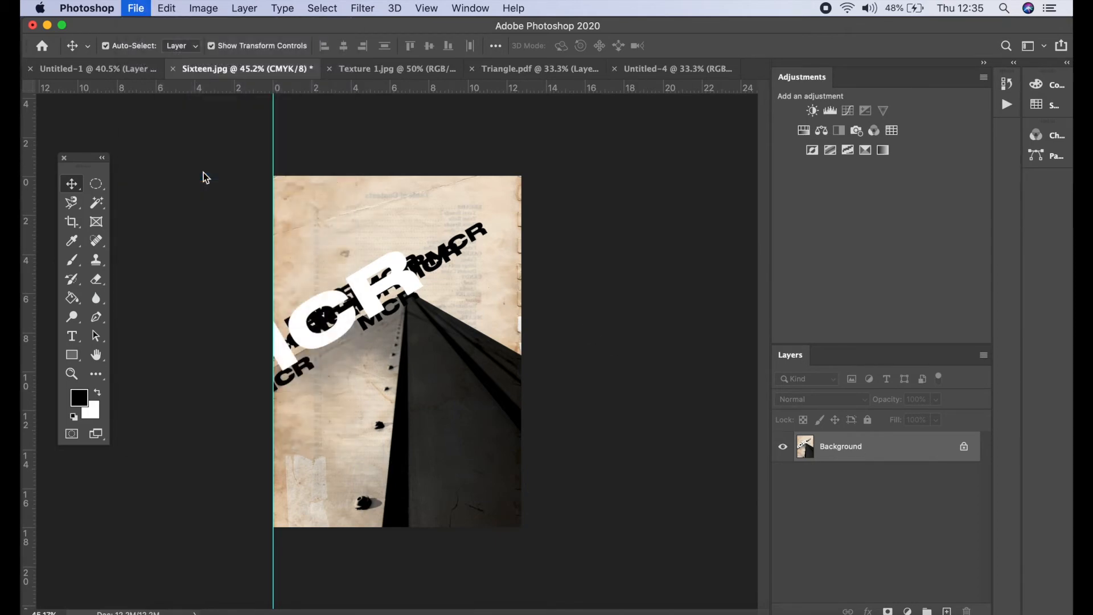
Start File > Save As and choose to save Sixteen.jpg on your computer.
click(136, 7)
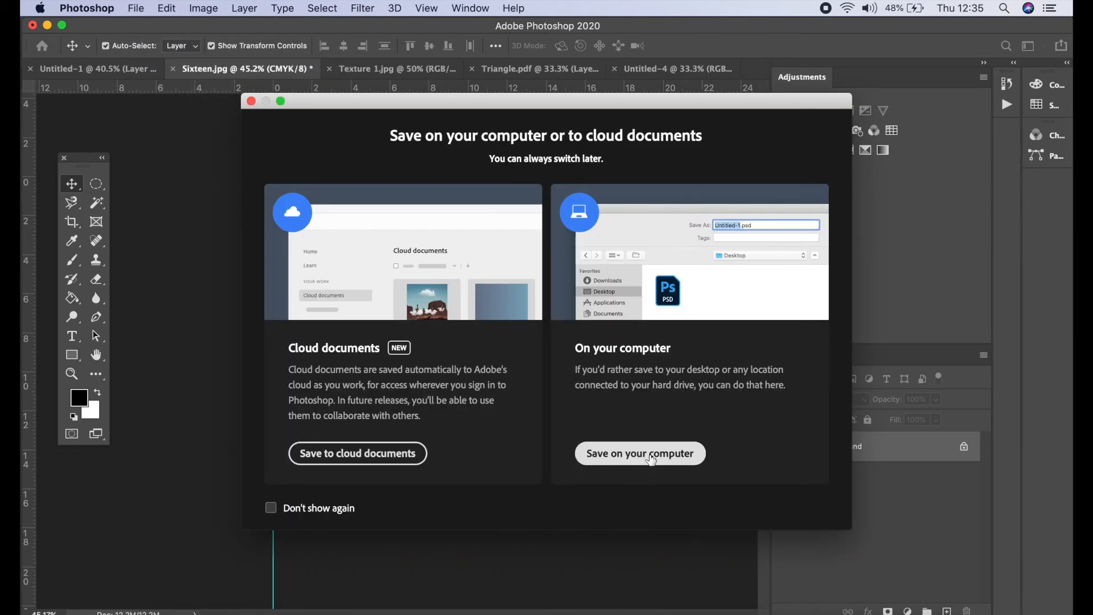
click(639, 453)
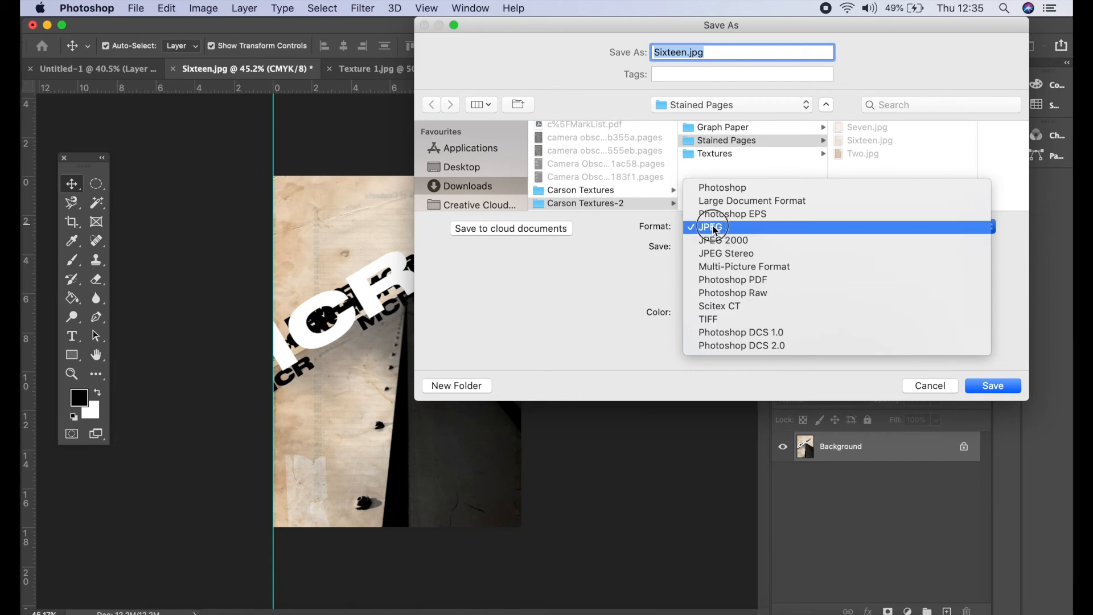
Save Sixteen.jpg to the Desktop in JPEG format, accepting Quality 9.
click(712, 227)
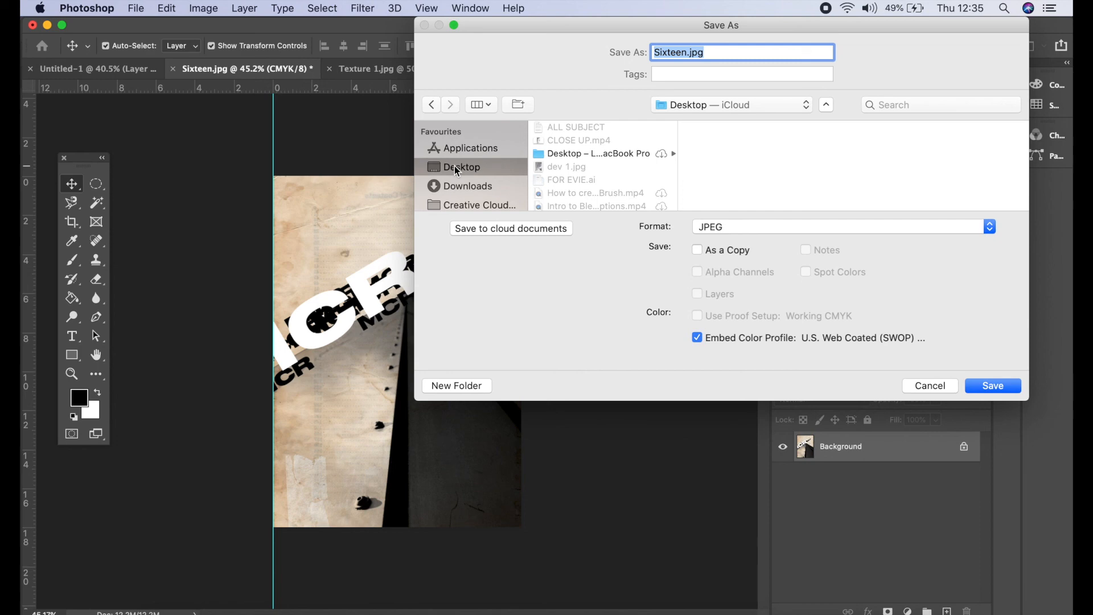
mouse_move(697, 233)
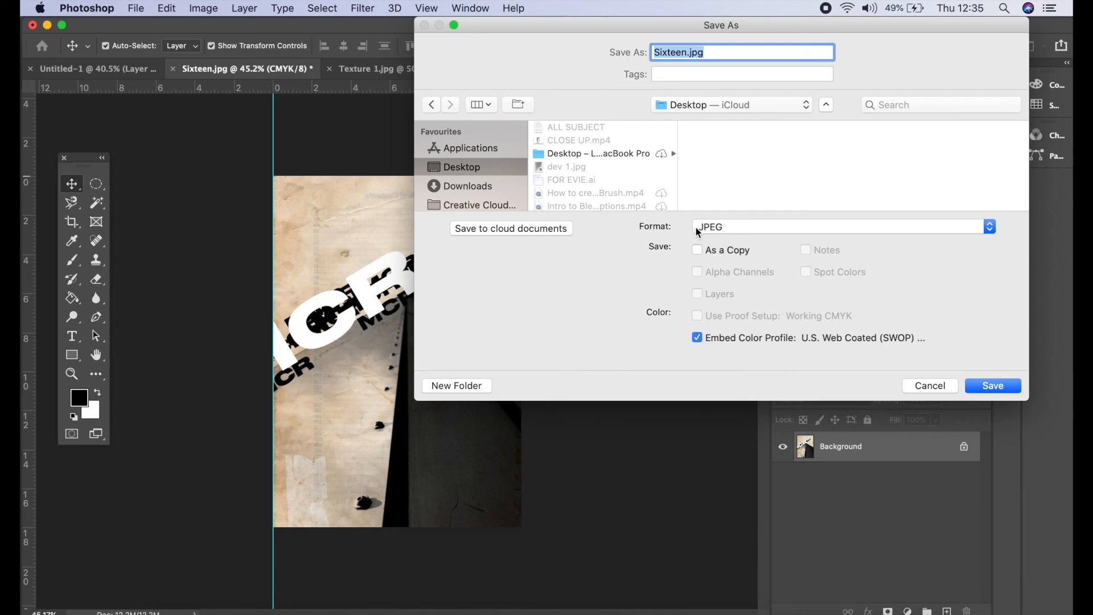
click(991, 385)
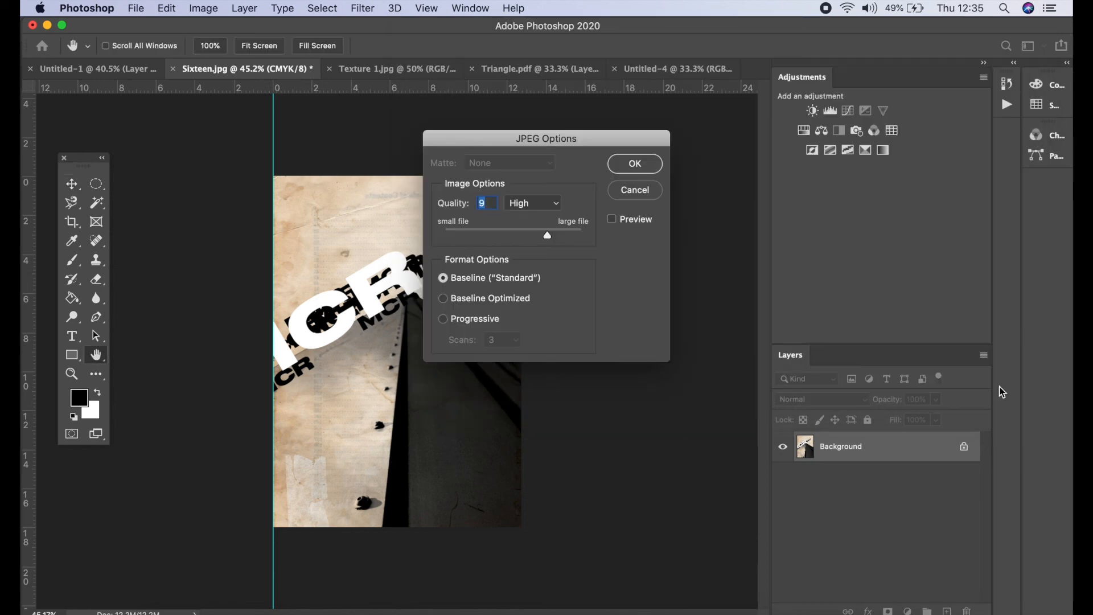
click(633, 163)
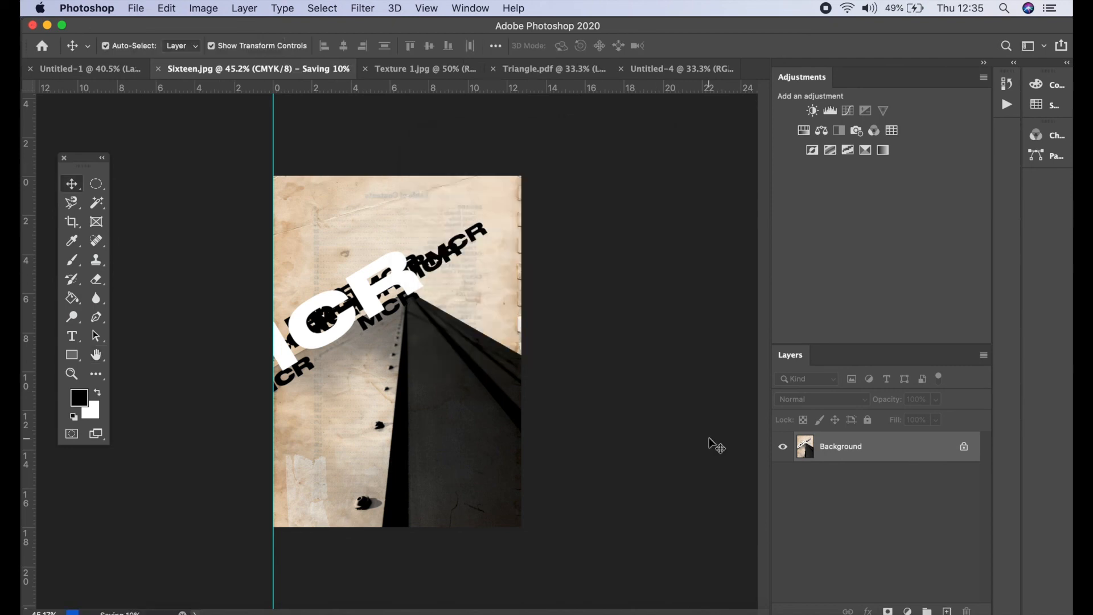